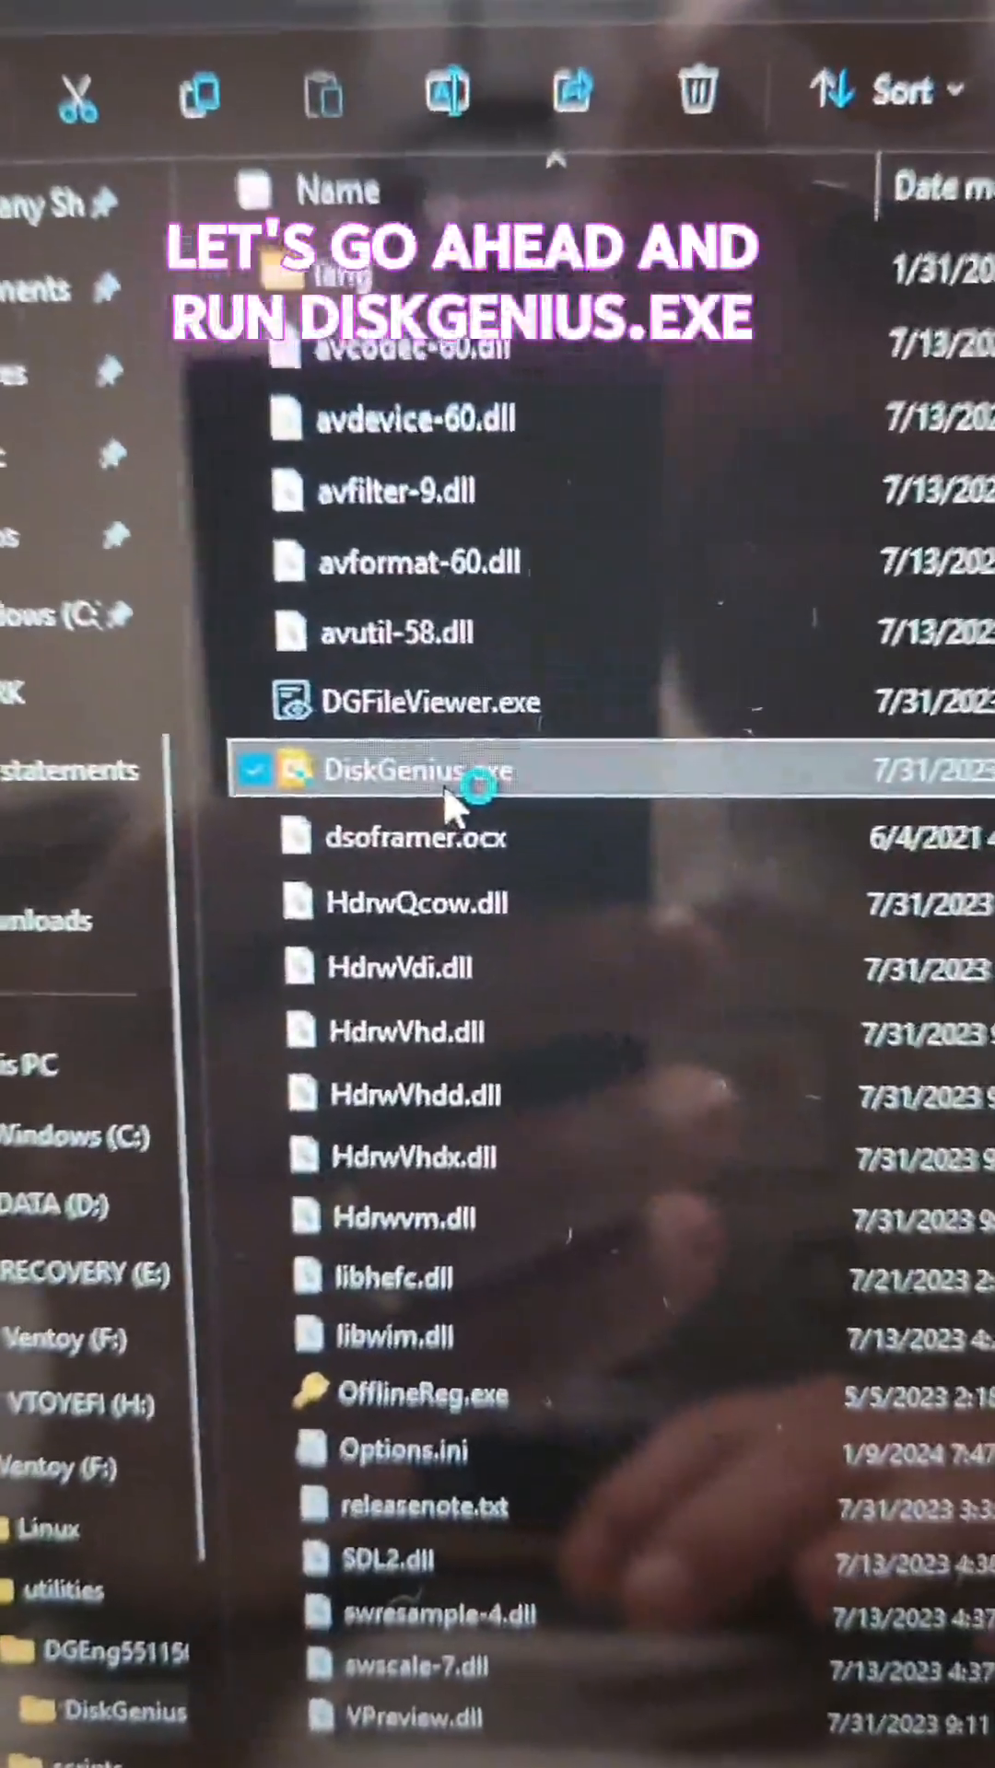
- Launch DiskGenius.exe and approve it to run with administrator rights
double_click(417, 770)
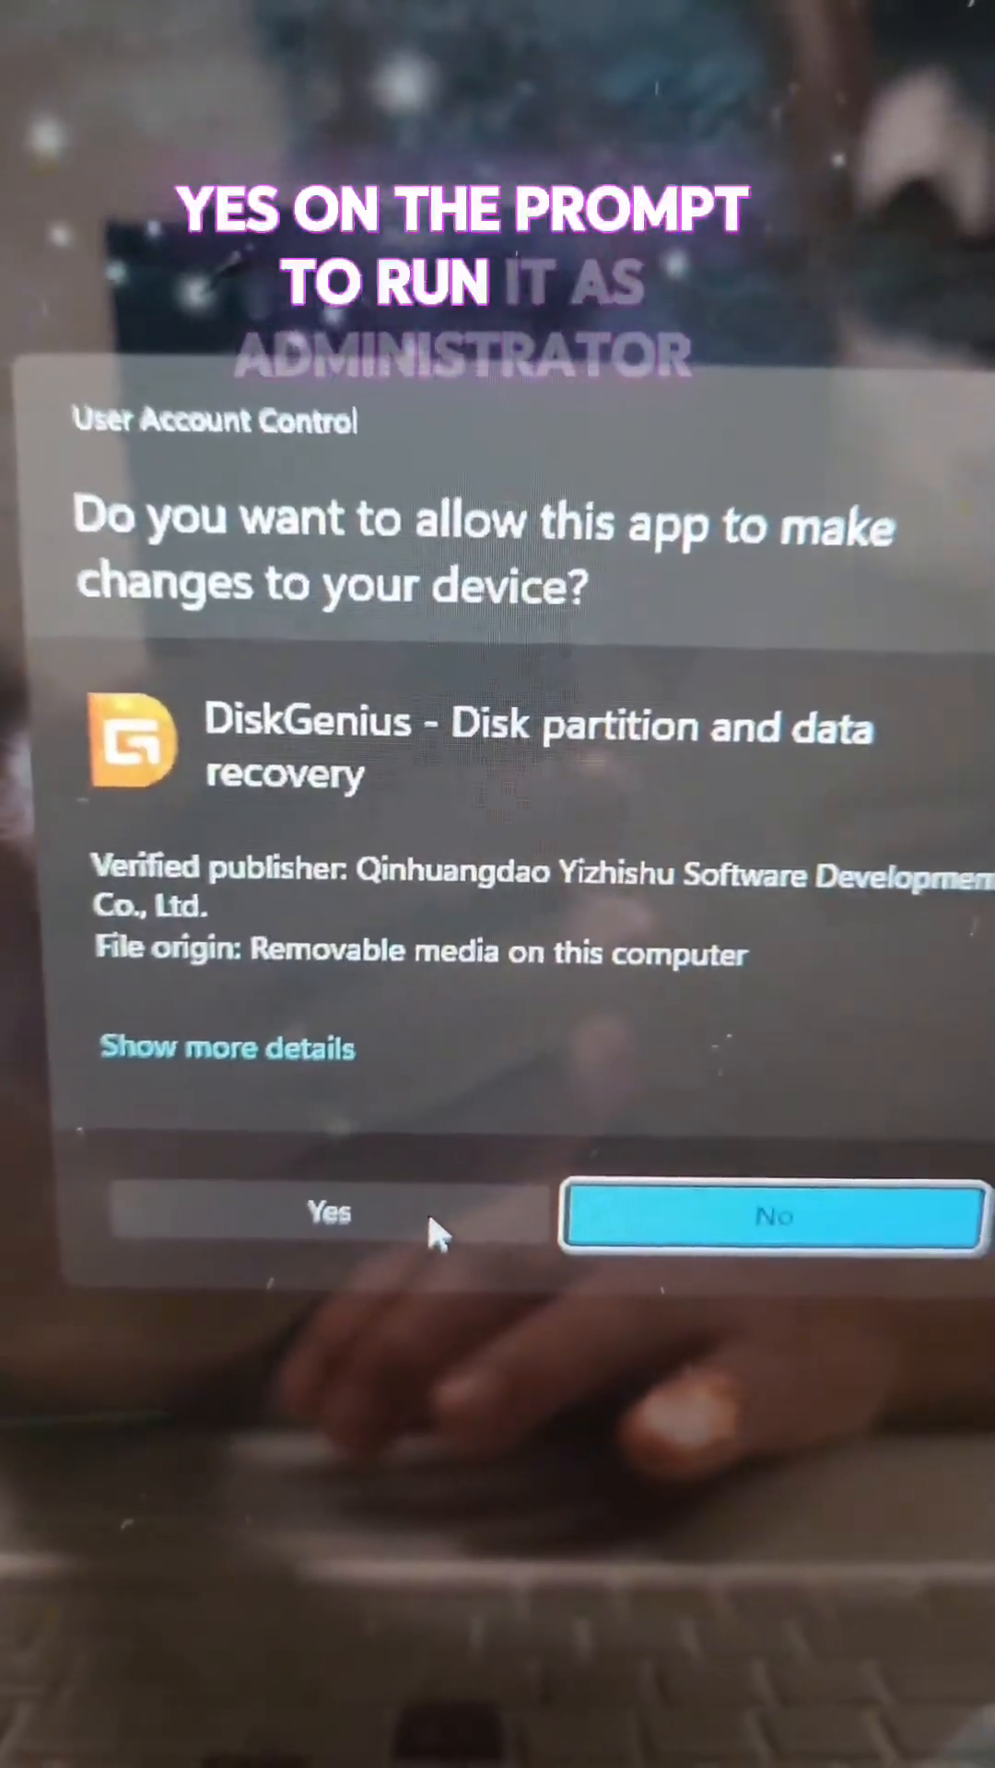
left_click(328, 1215)
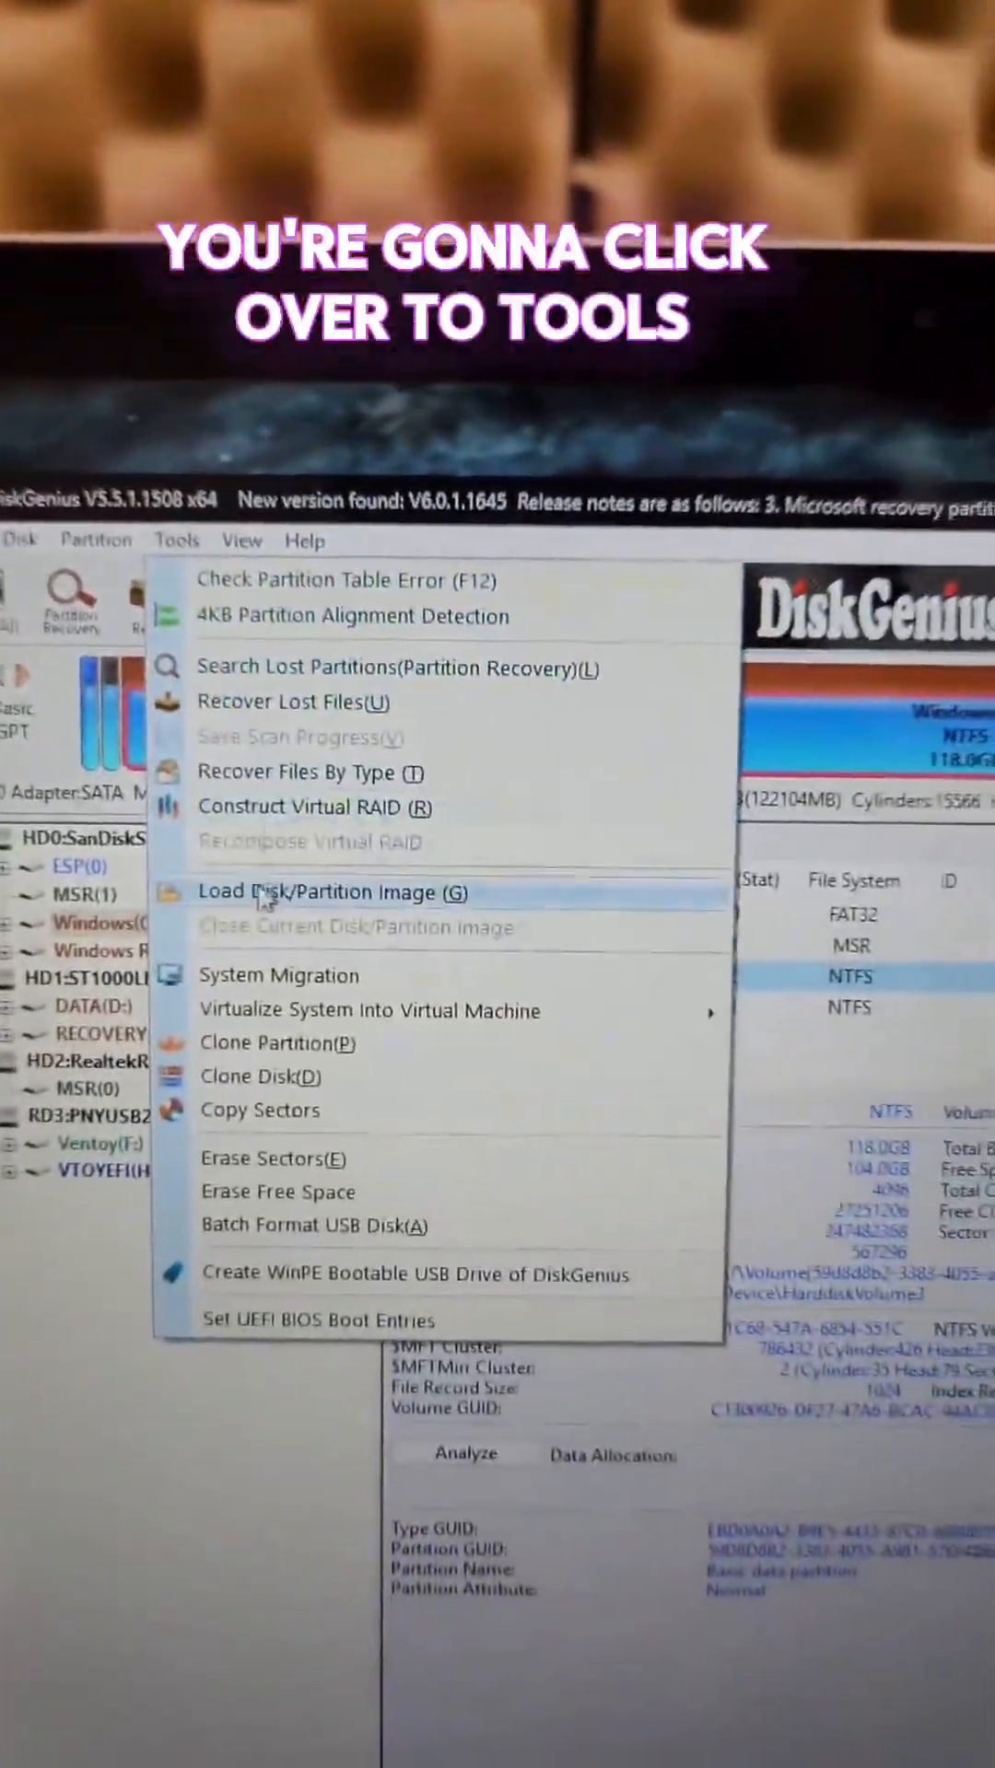
- Start System Migration targeting the empty 953.9GB HD2 Realtek USB disk
left_click(280, 975)
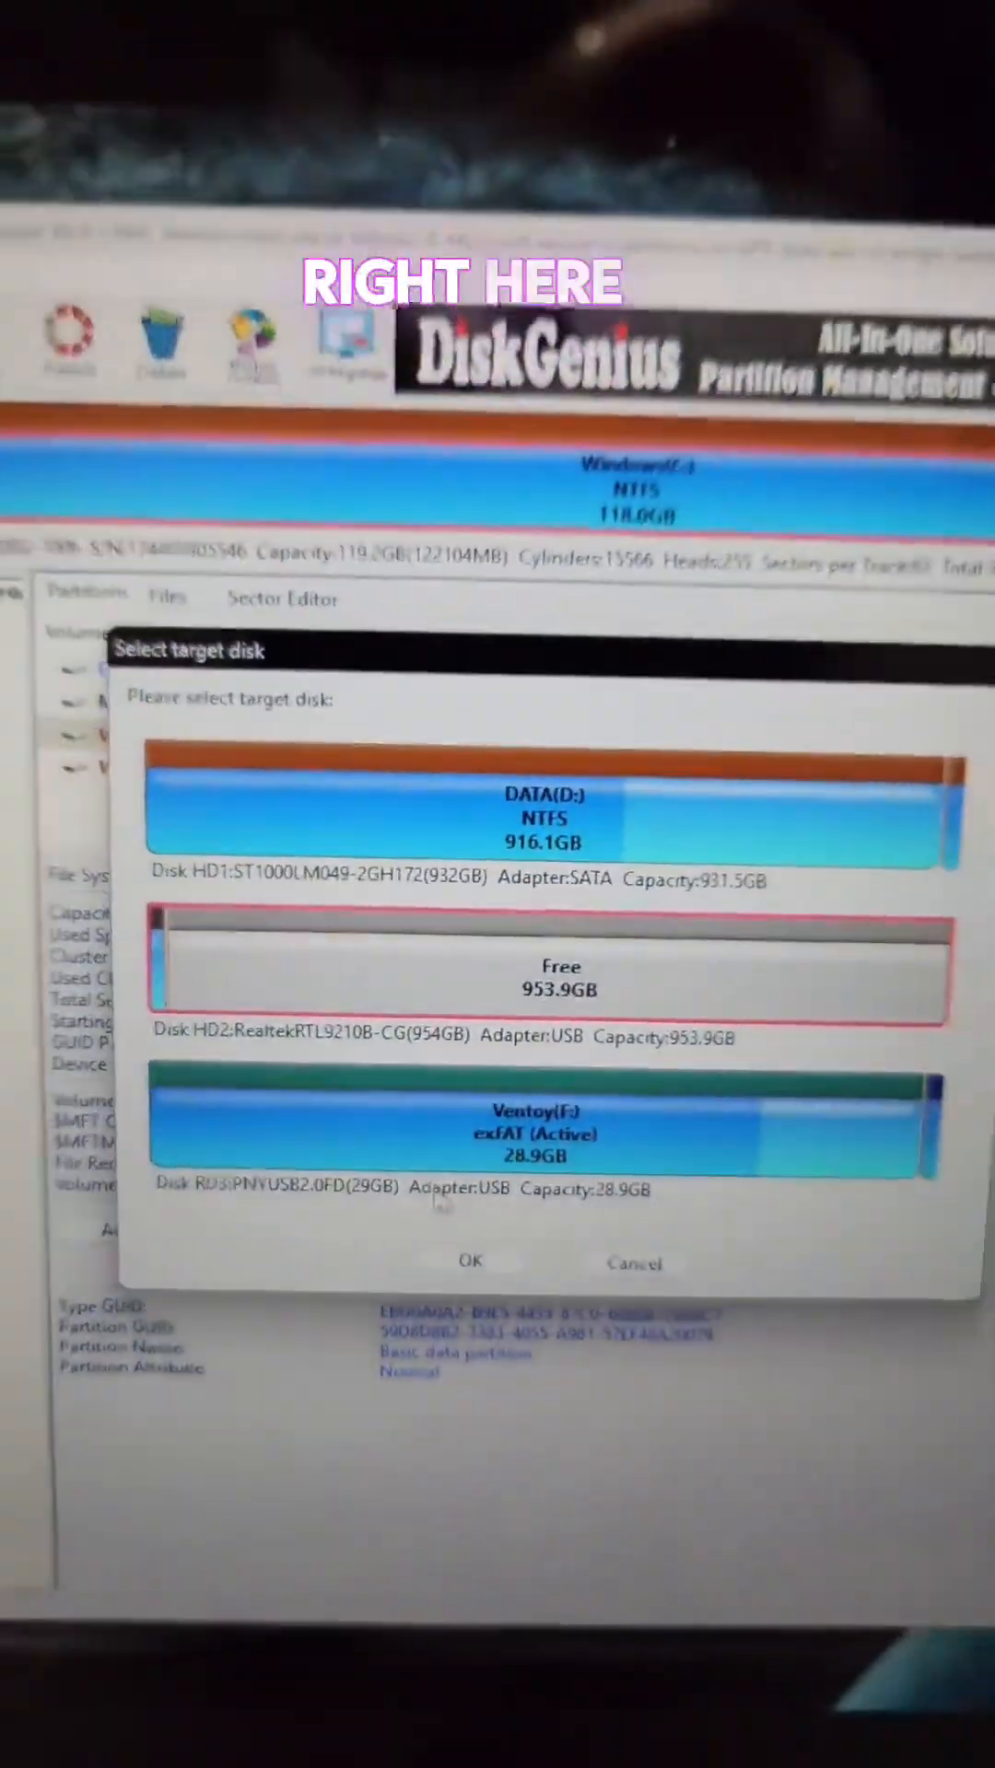
left_click(470, 1261)
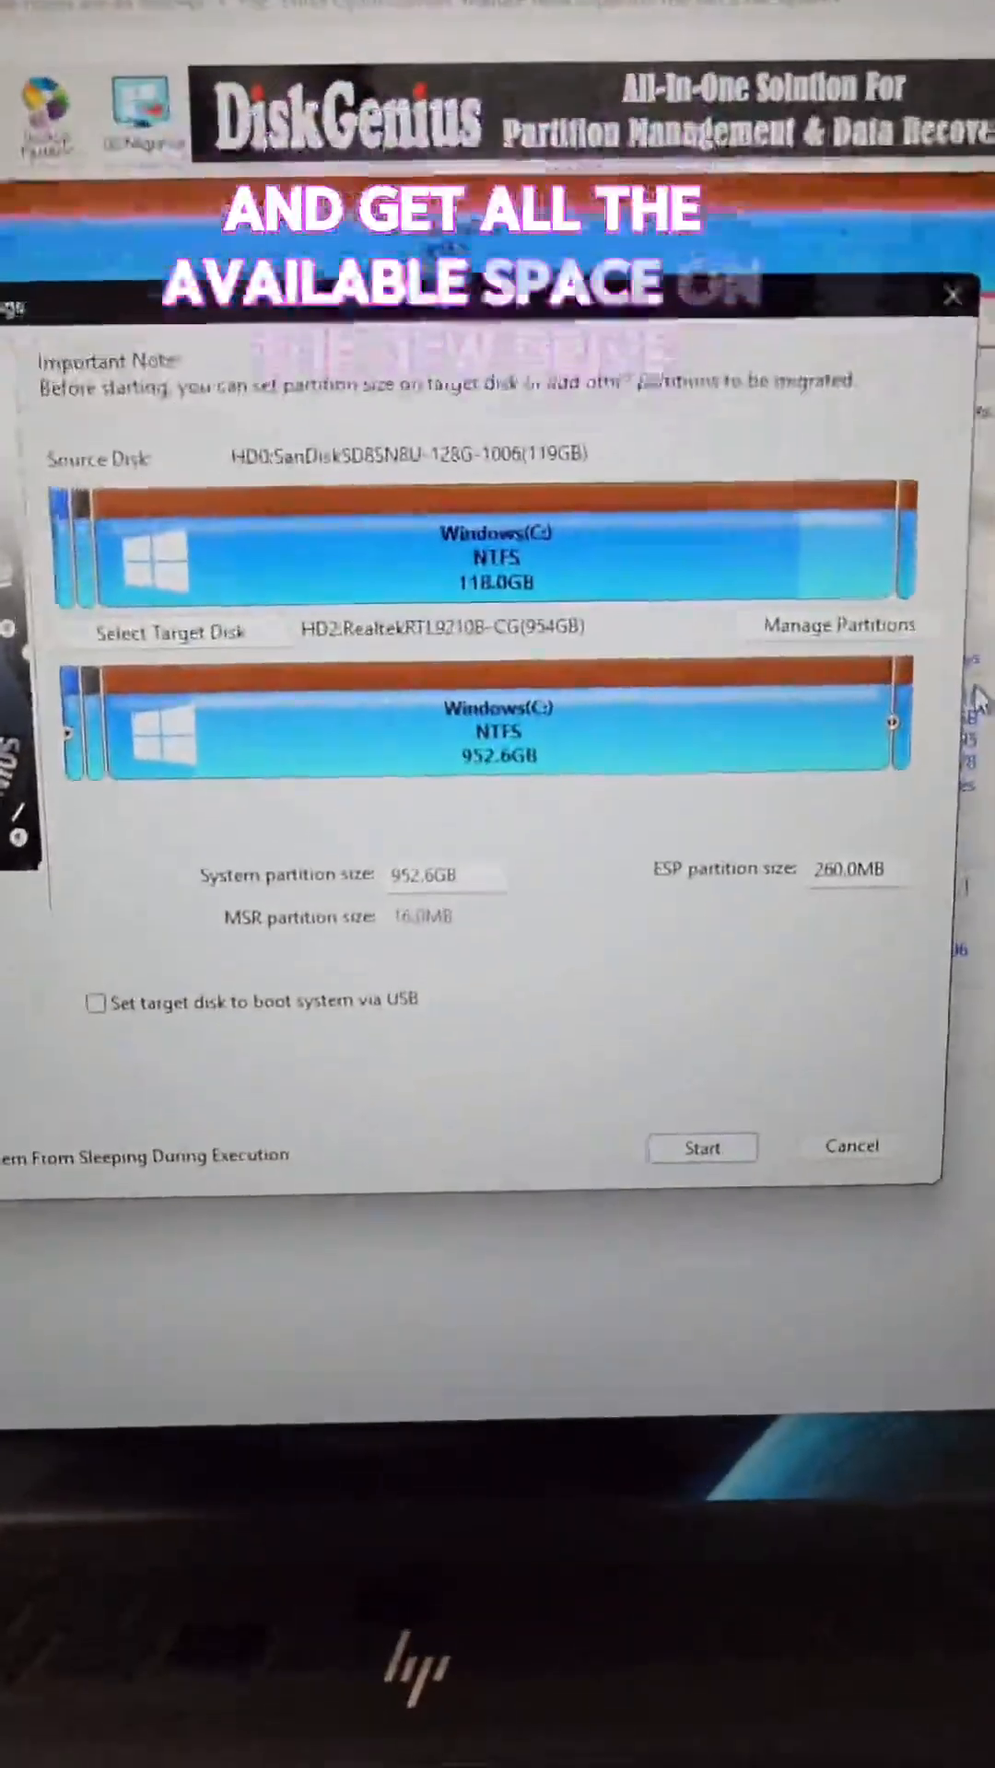
- Start the migration with a 952.6GB Windows partition and accept the overwrite warning
left_click(701, 1149)
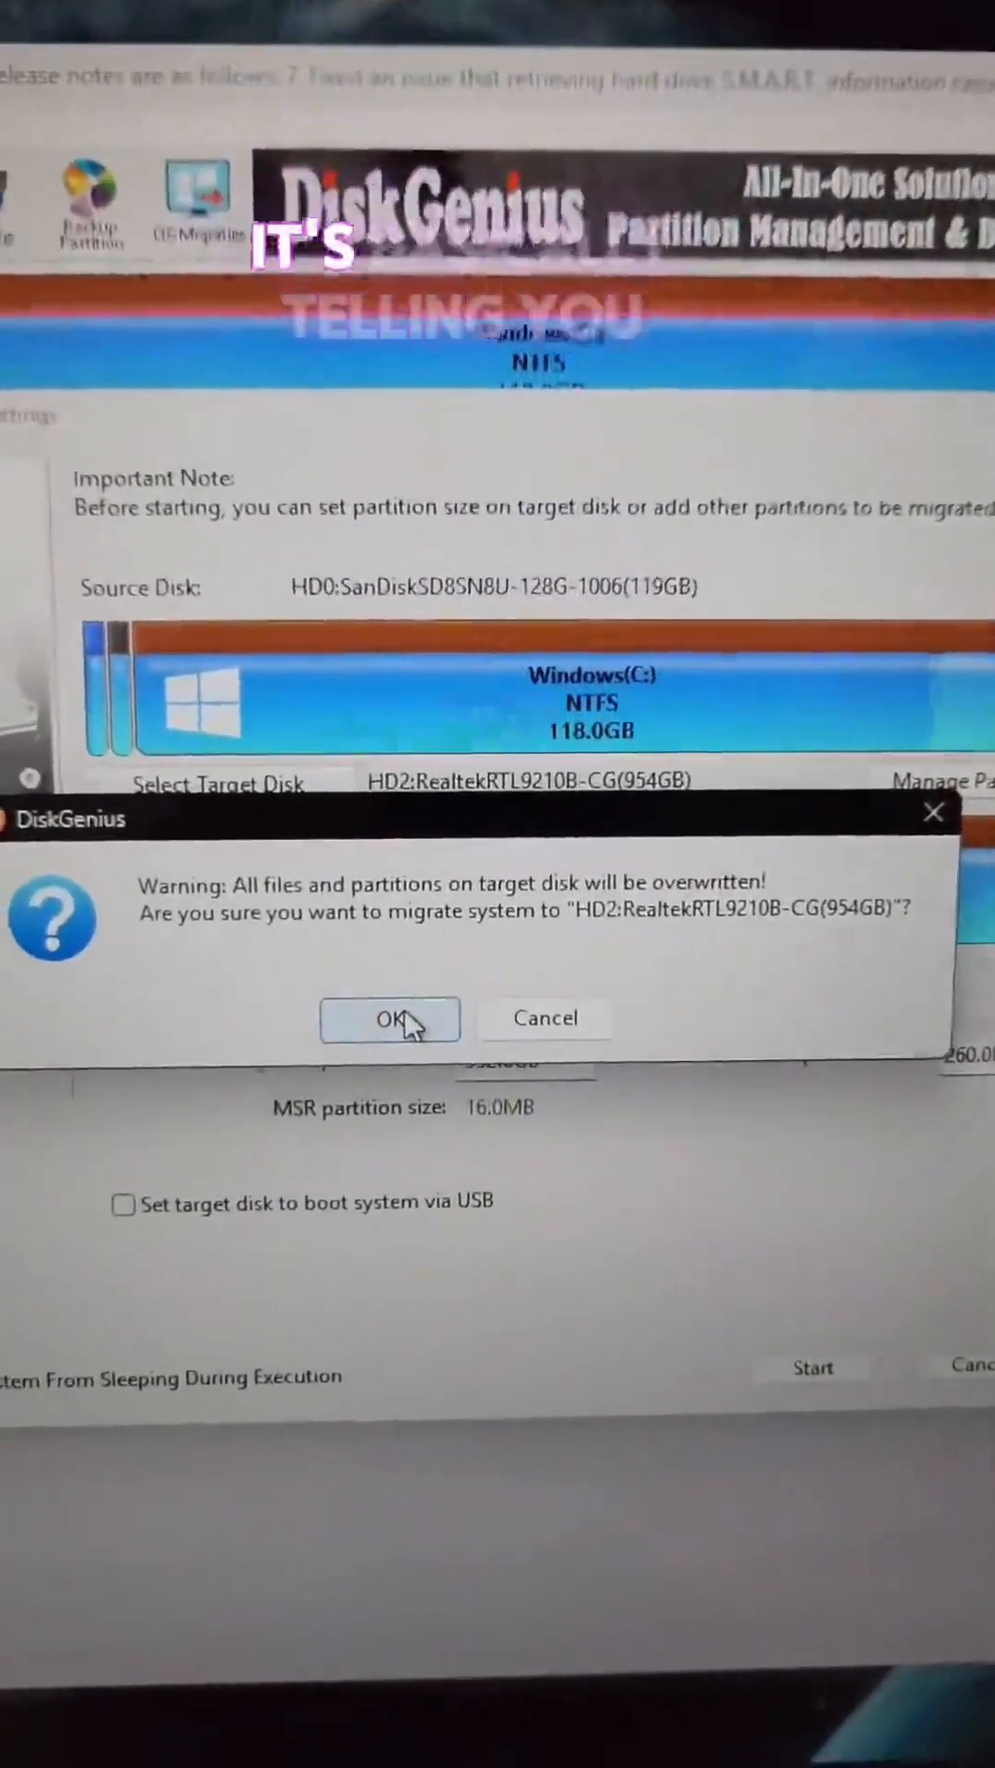
left_click(388, 1019)
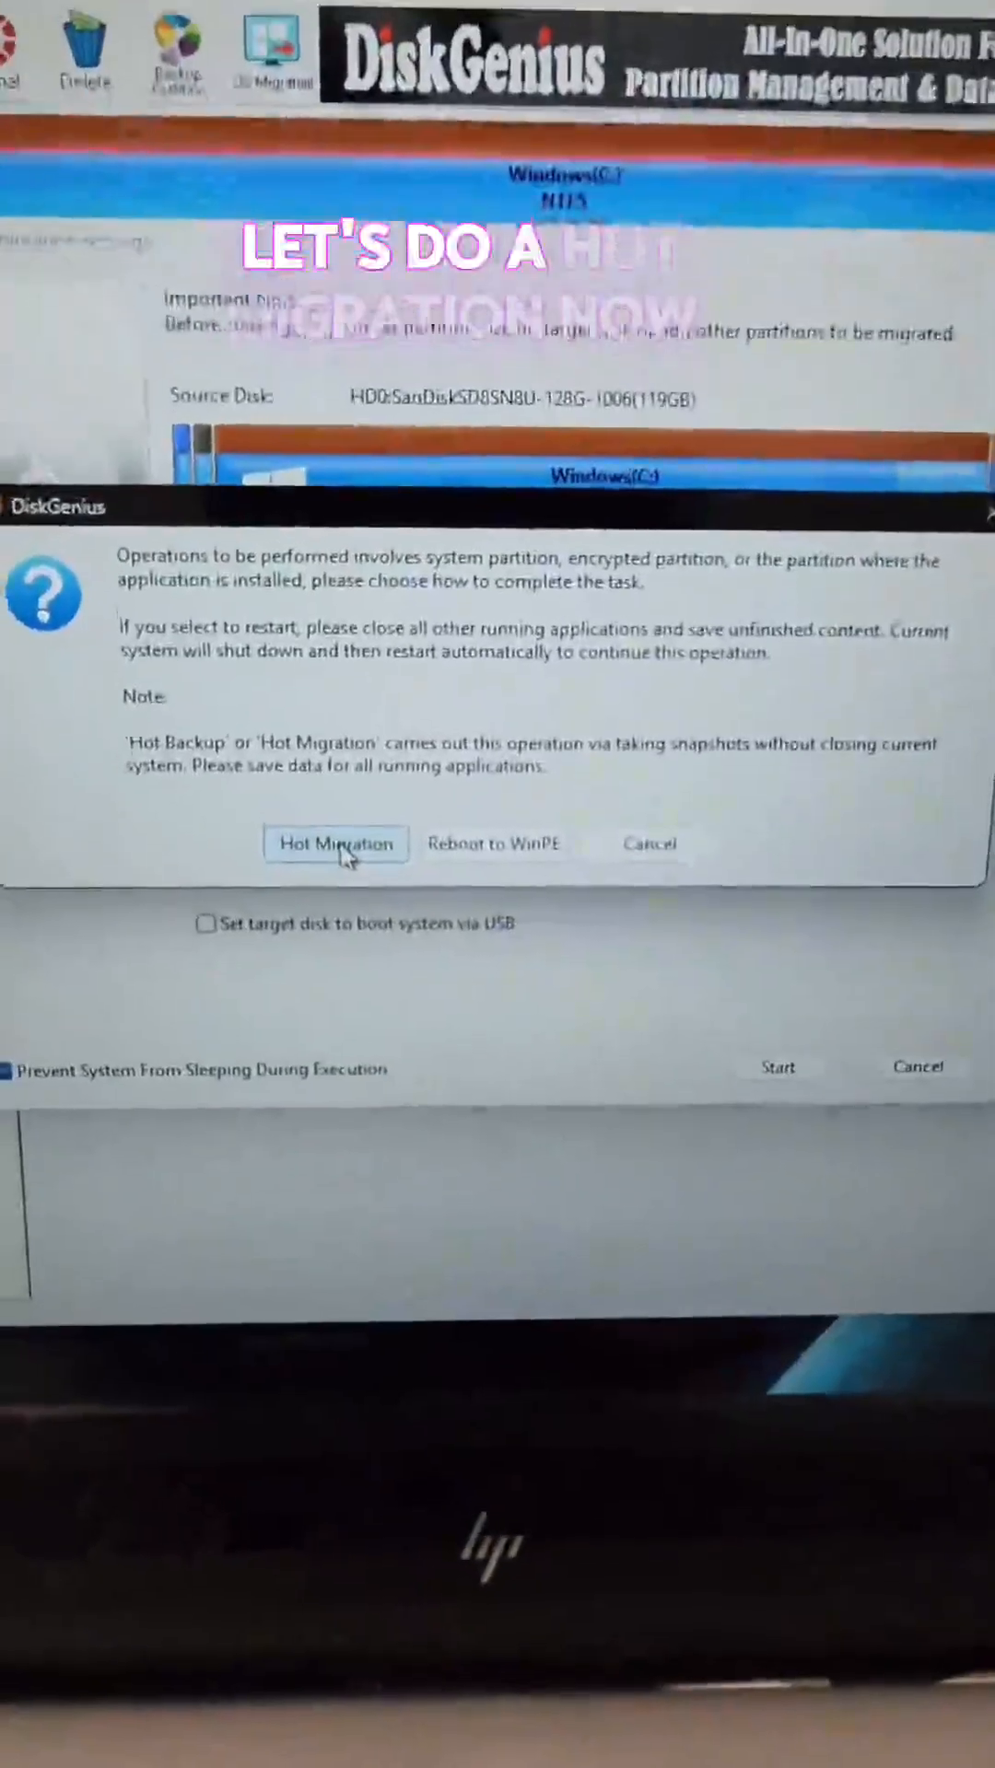
- Run a Hot Migration and acknowledge the 'System migration completed' notice
left_click(336, 844)
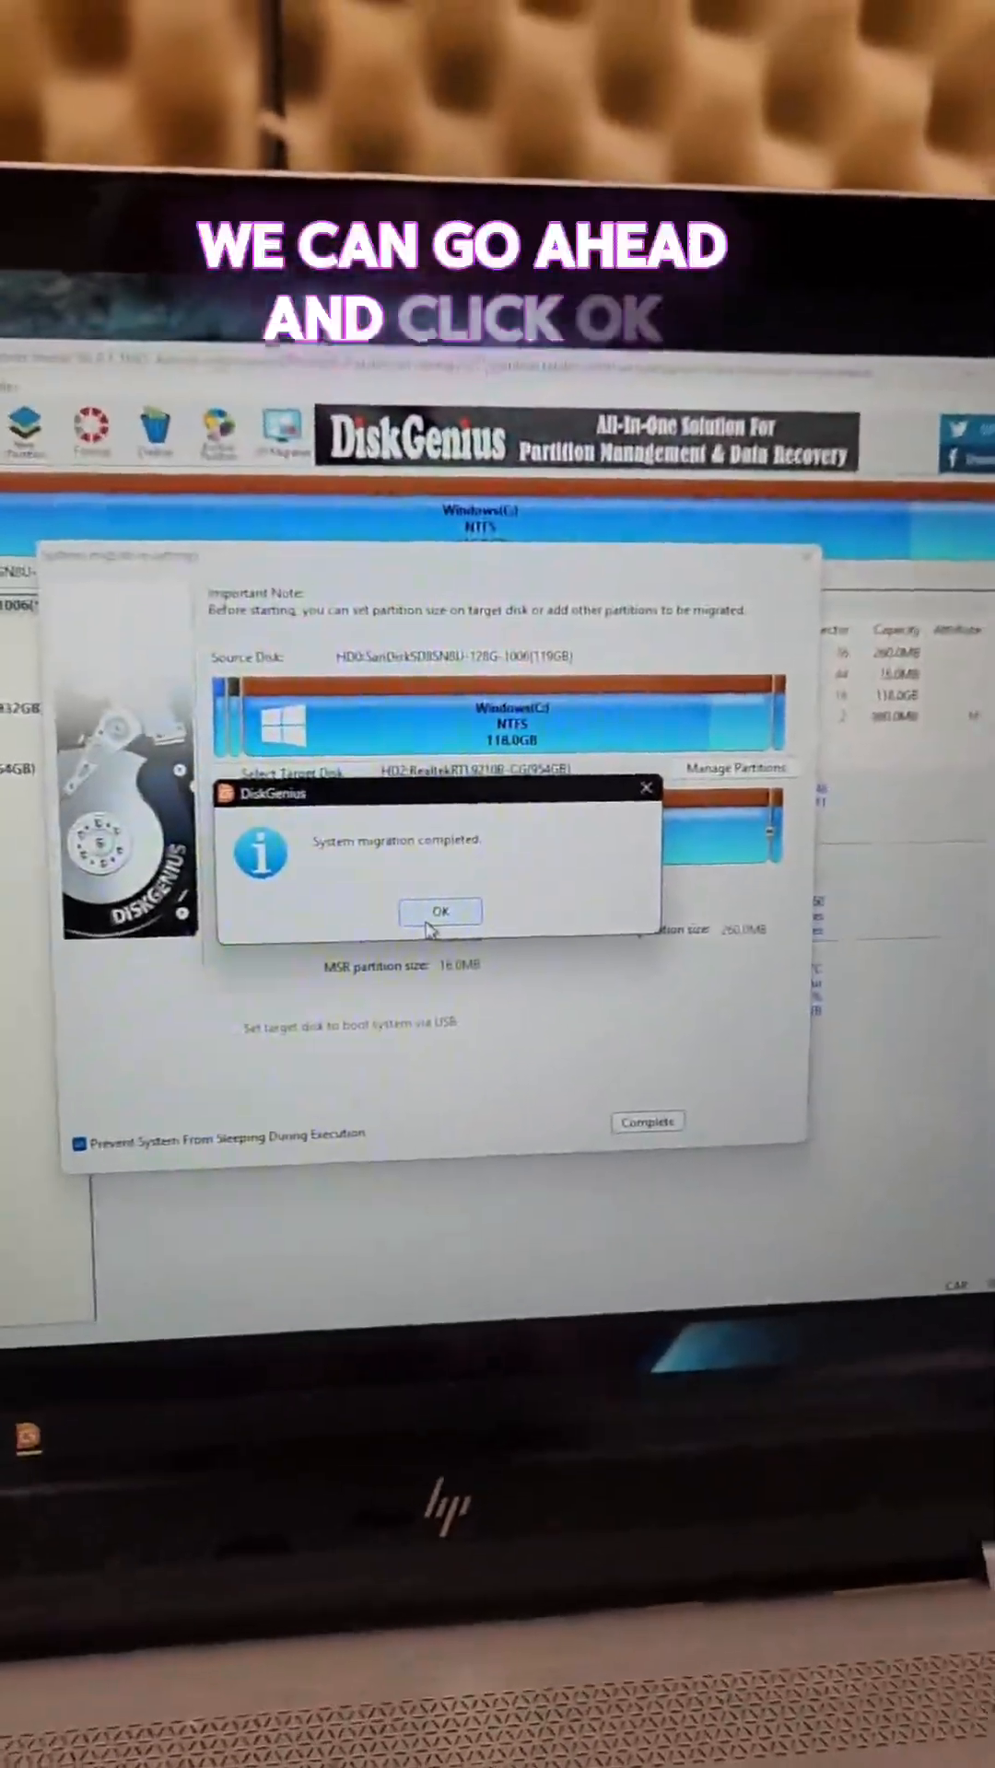
left_click(440, 911)
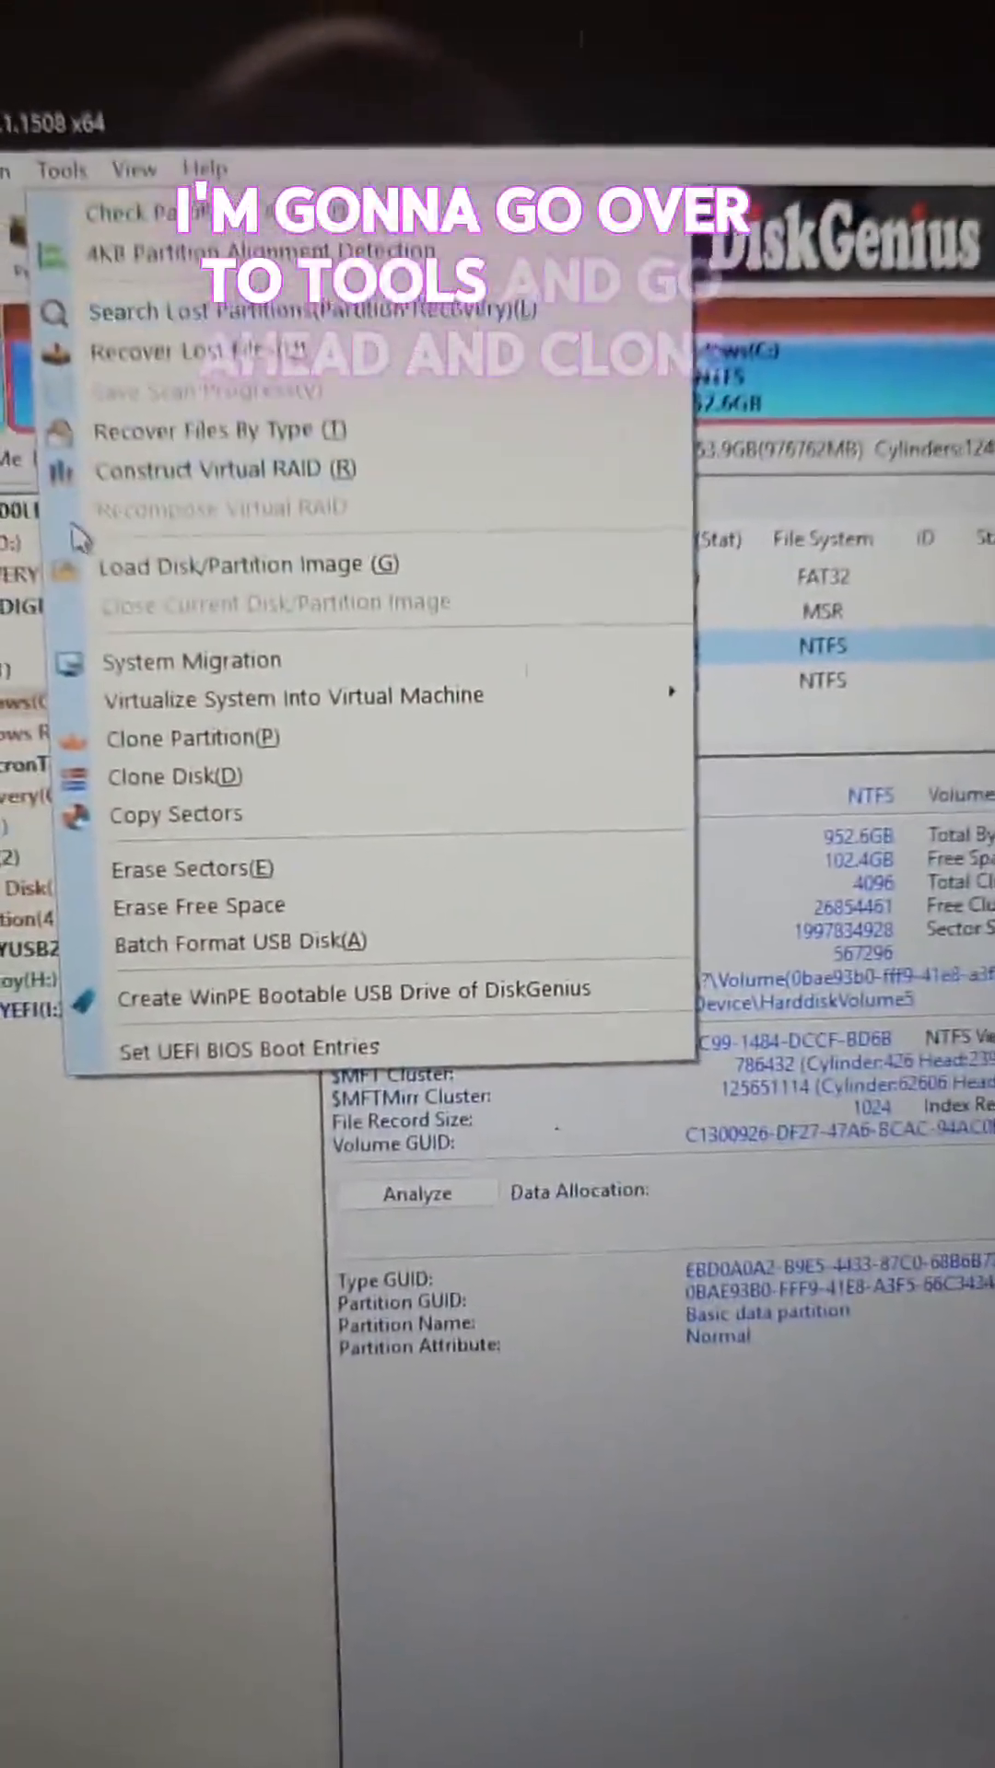
- Set up Clone Disk from the 932GB ST1000LM049 to the 466GB JMicronTech USB disk
left_click(175, 775)
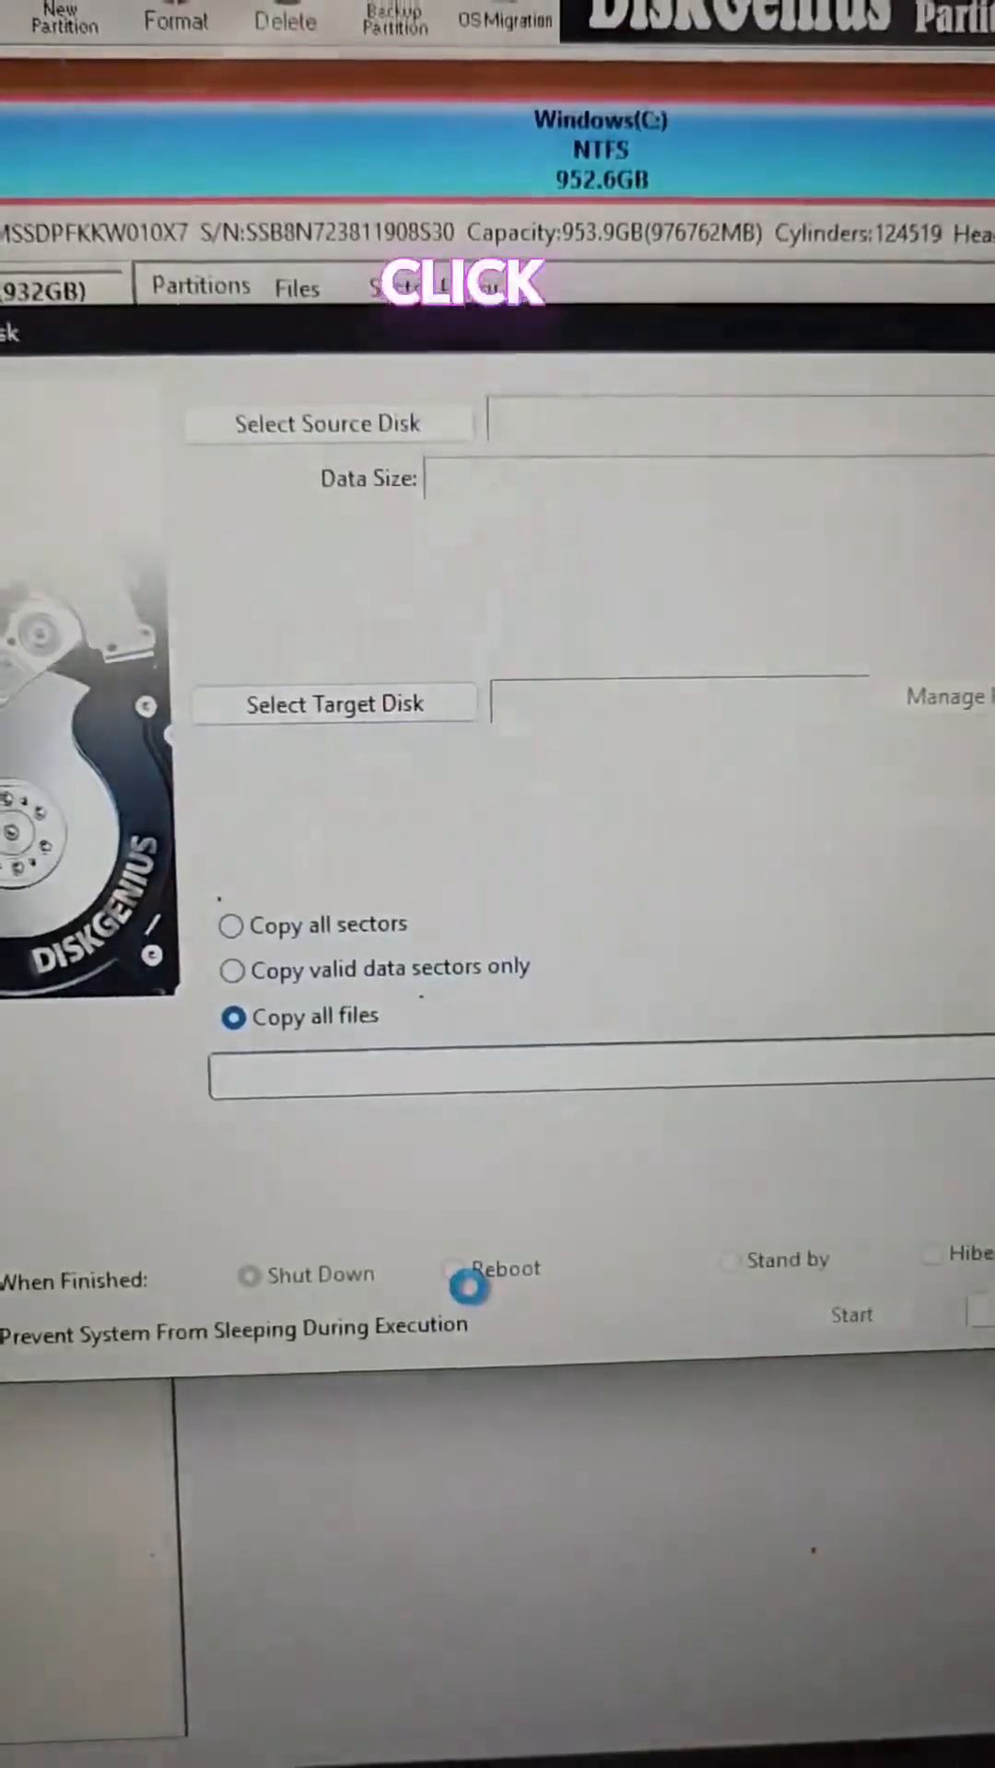
left_click(332, 704)
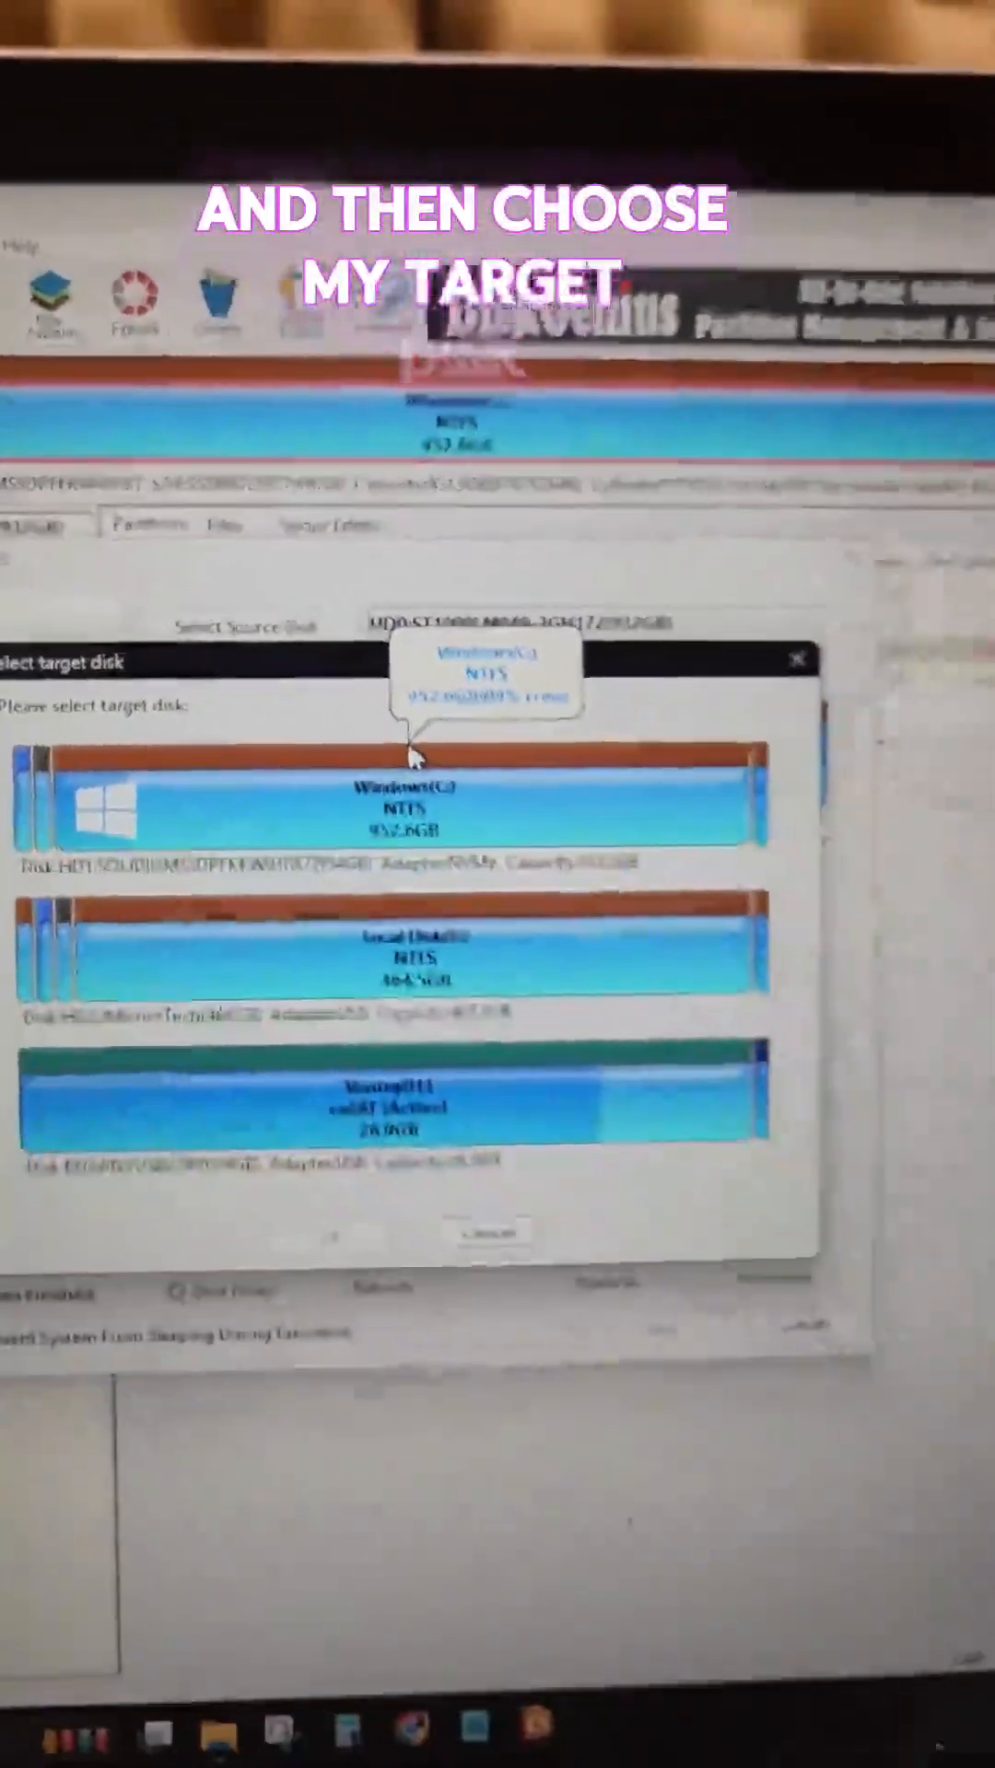
left_click(462, 908)
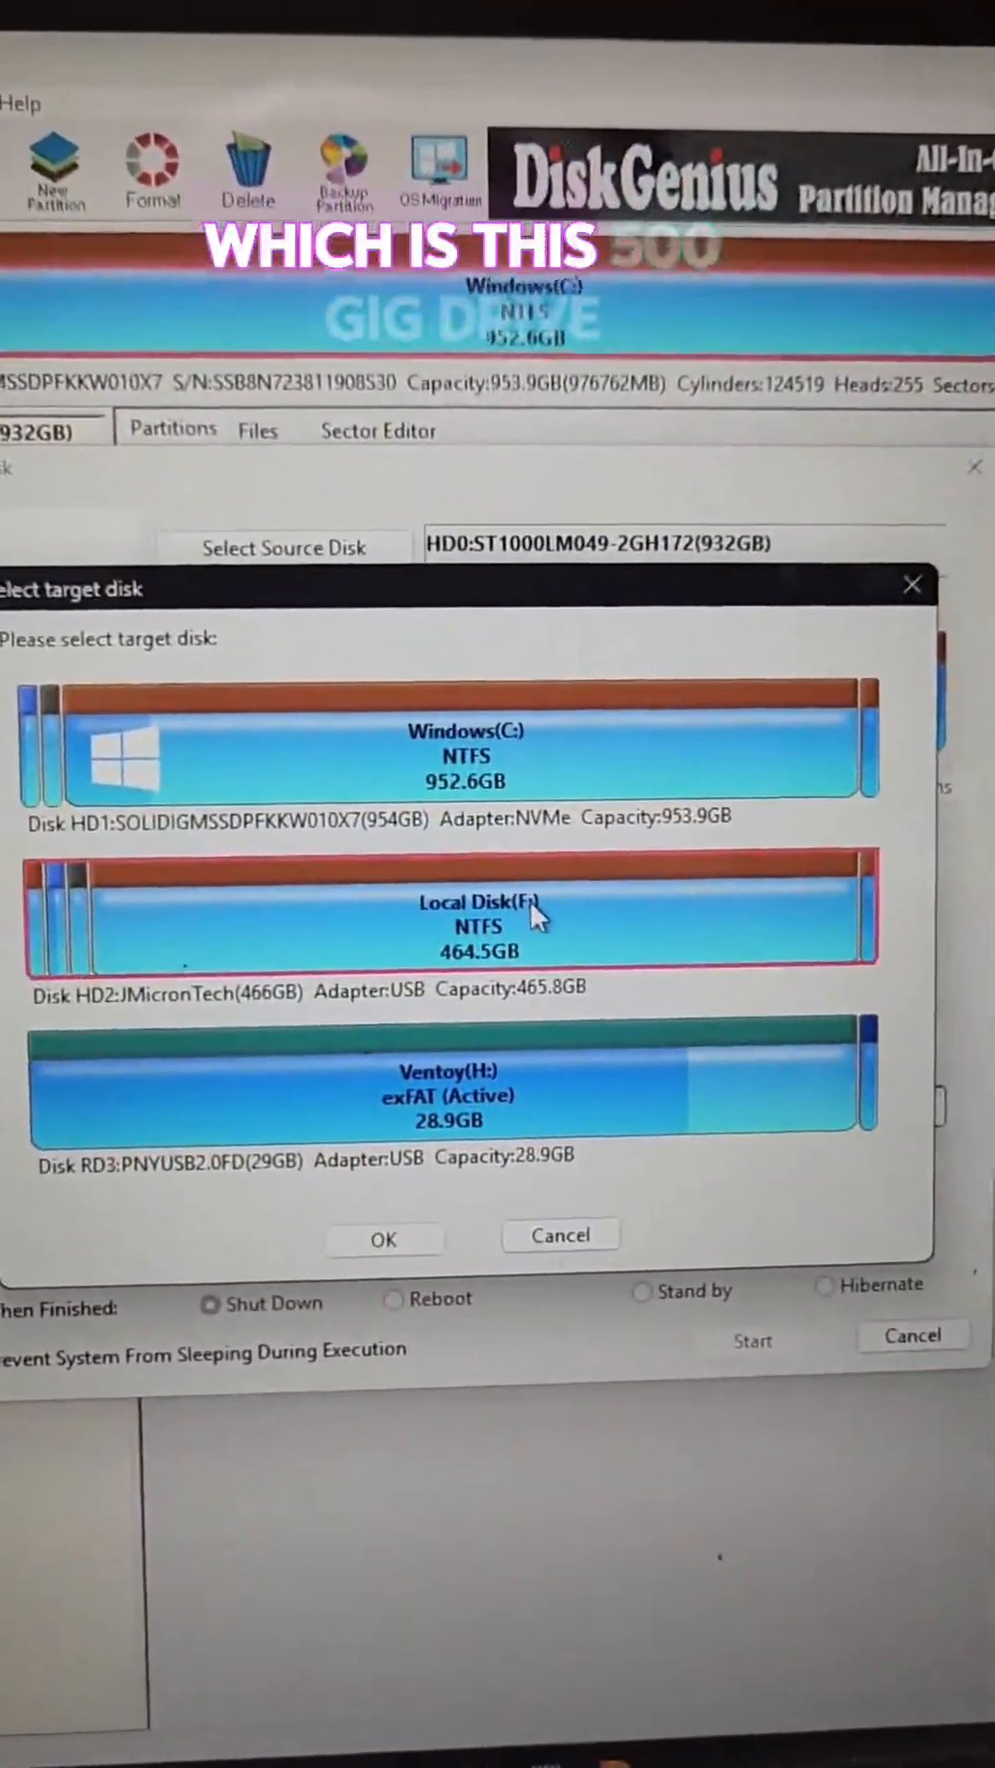